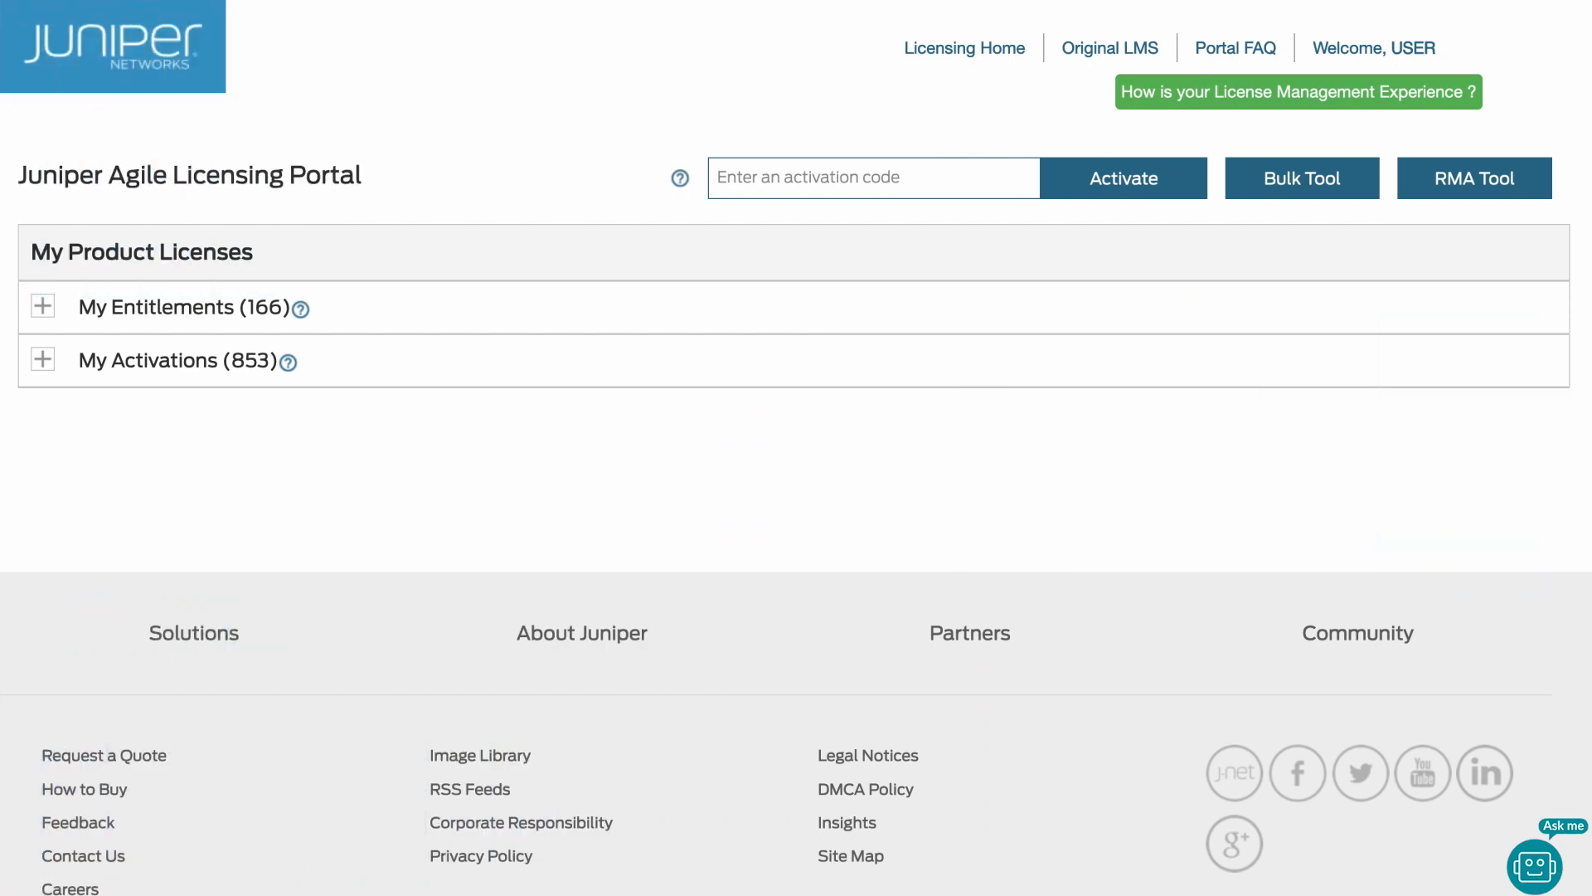
- Expand My Entitlements and filter it to products whose name contains "S-PTX"
{"action": "left_click", "coordinate": [43, 307]}
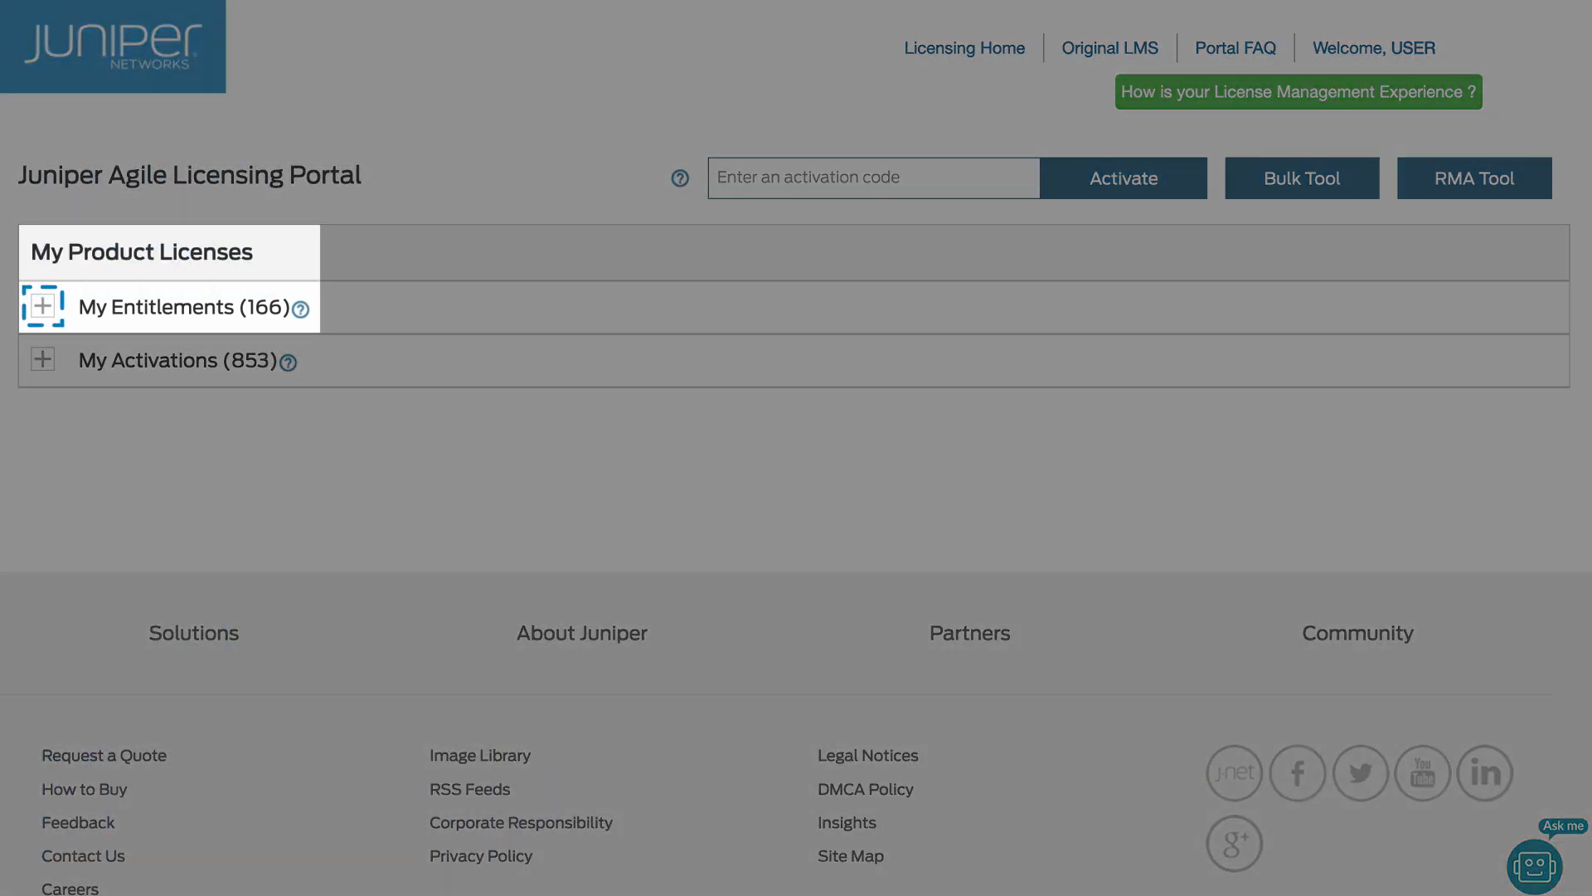
{"action": "left_click", "coordinate": [43, 307]}
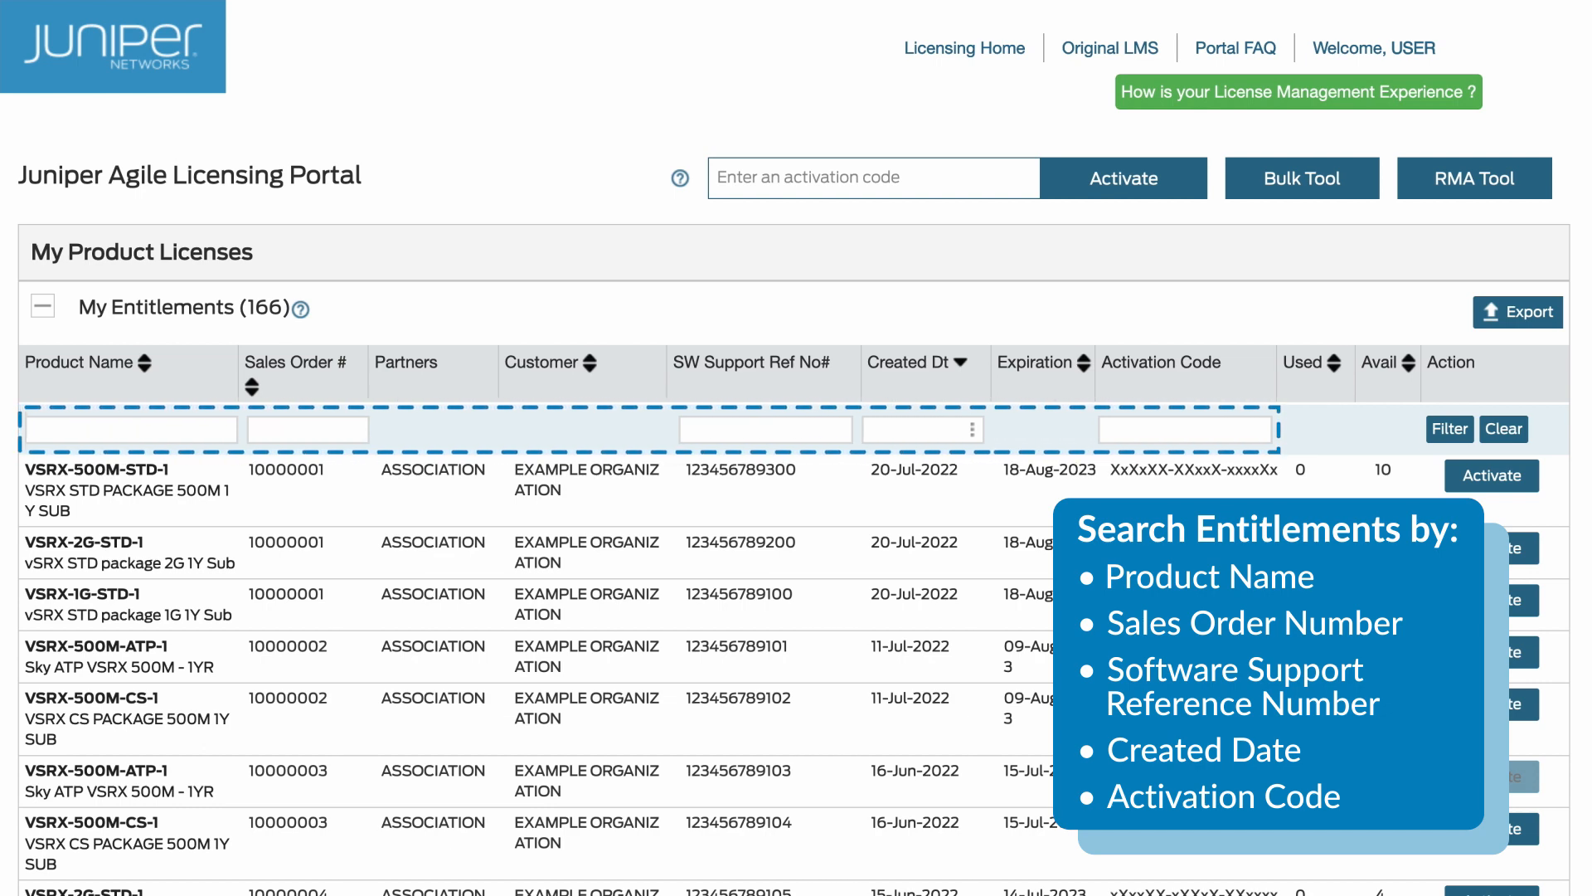
{"action": "left_click", "coordinate": [129, 428]}
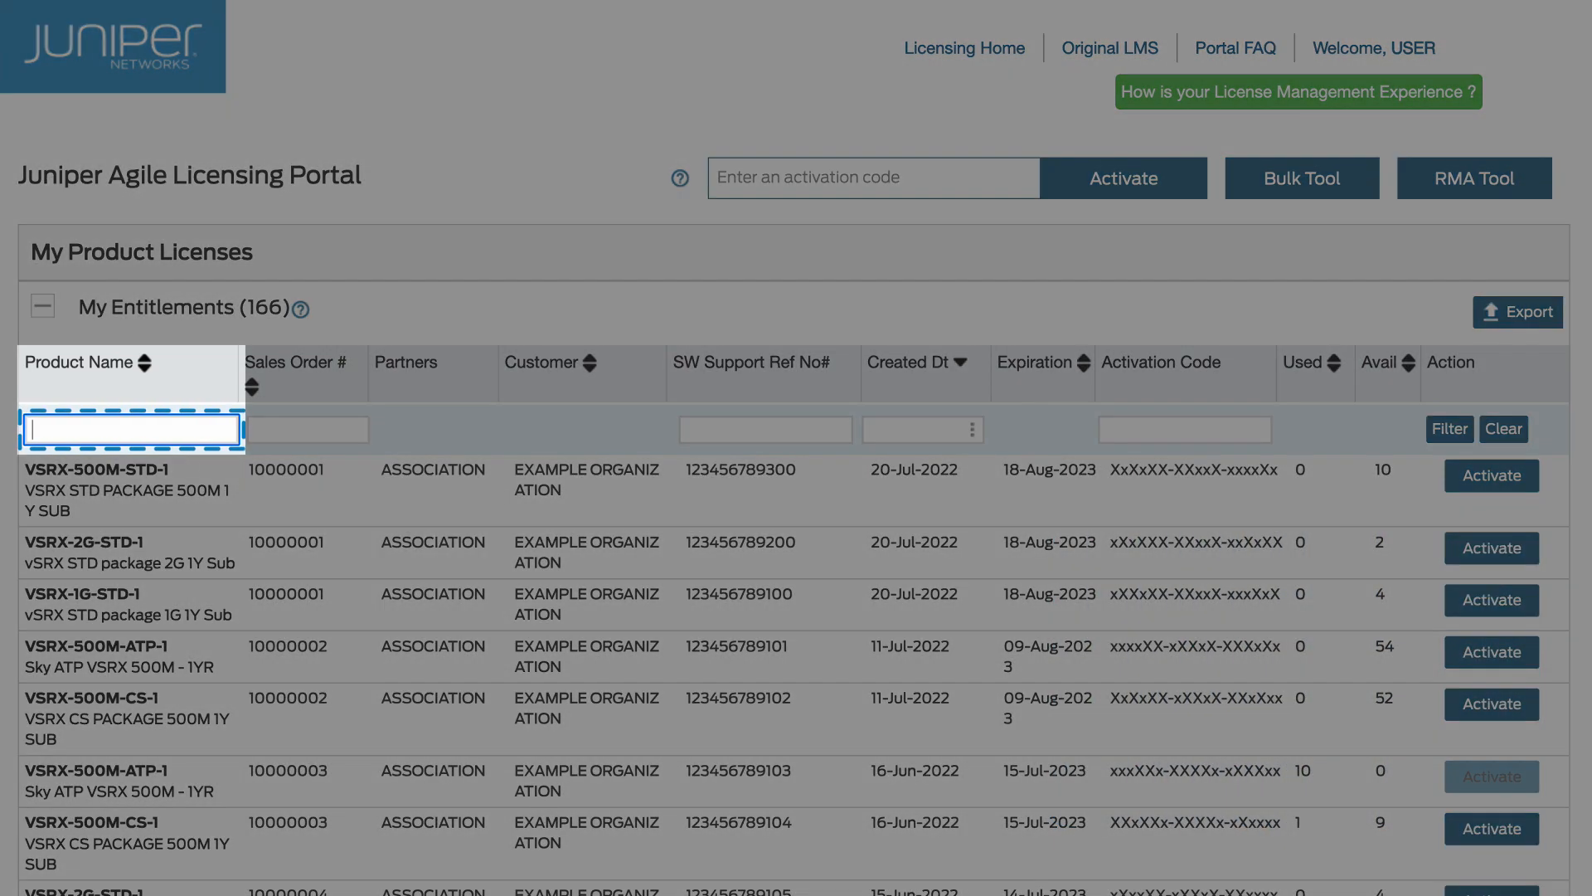
{"action": "type", "text": "S-PTX"}
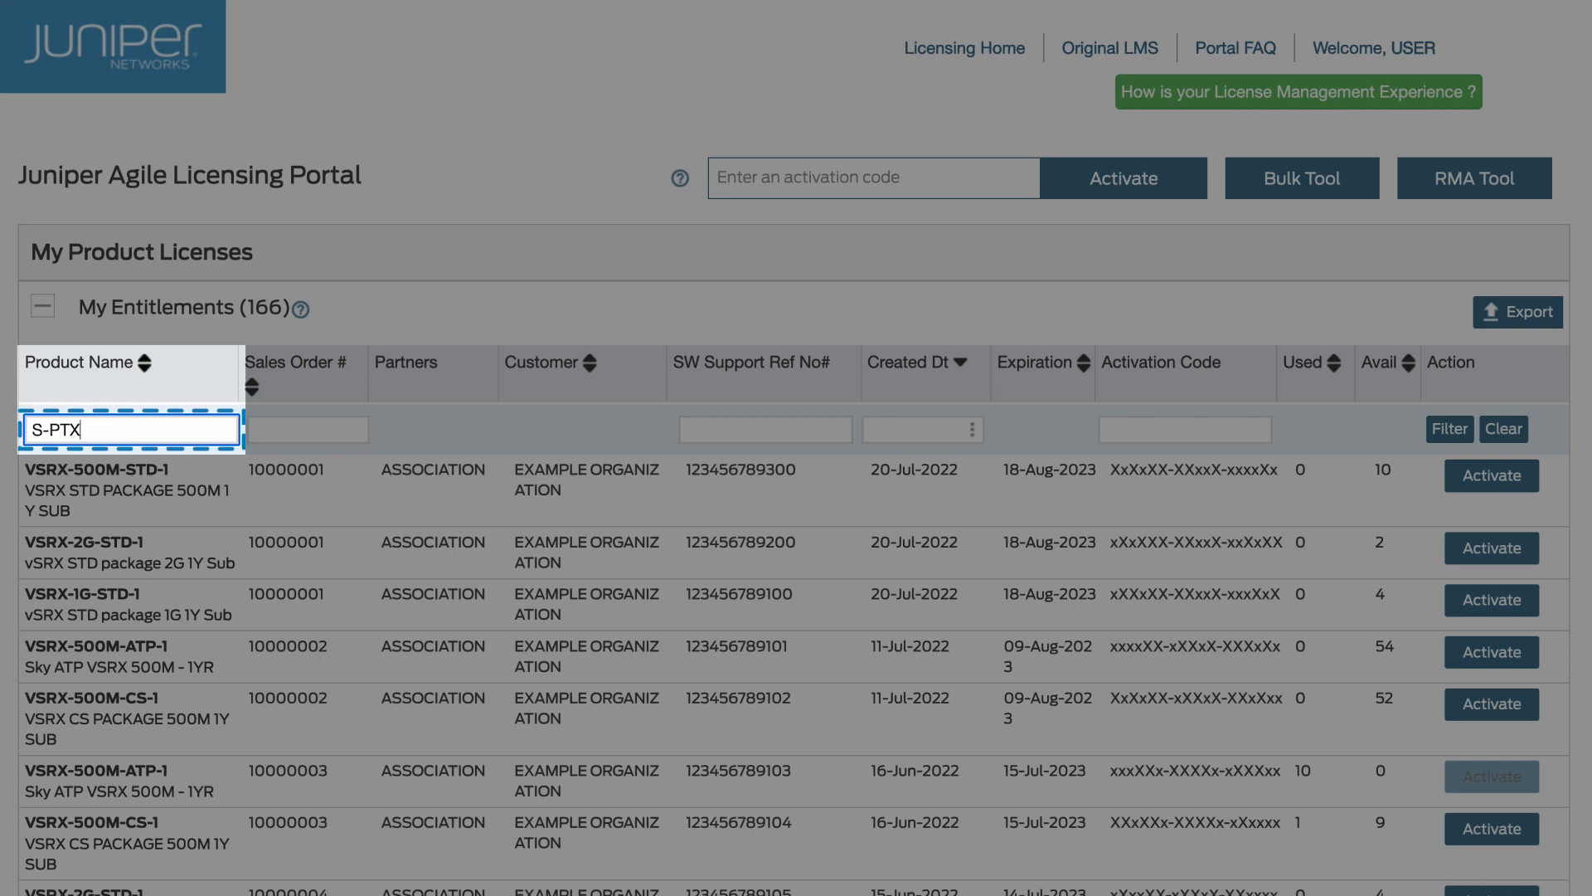
{"action": "left_click", "coordinate": [1450, 428]}
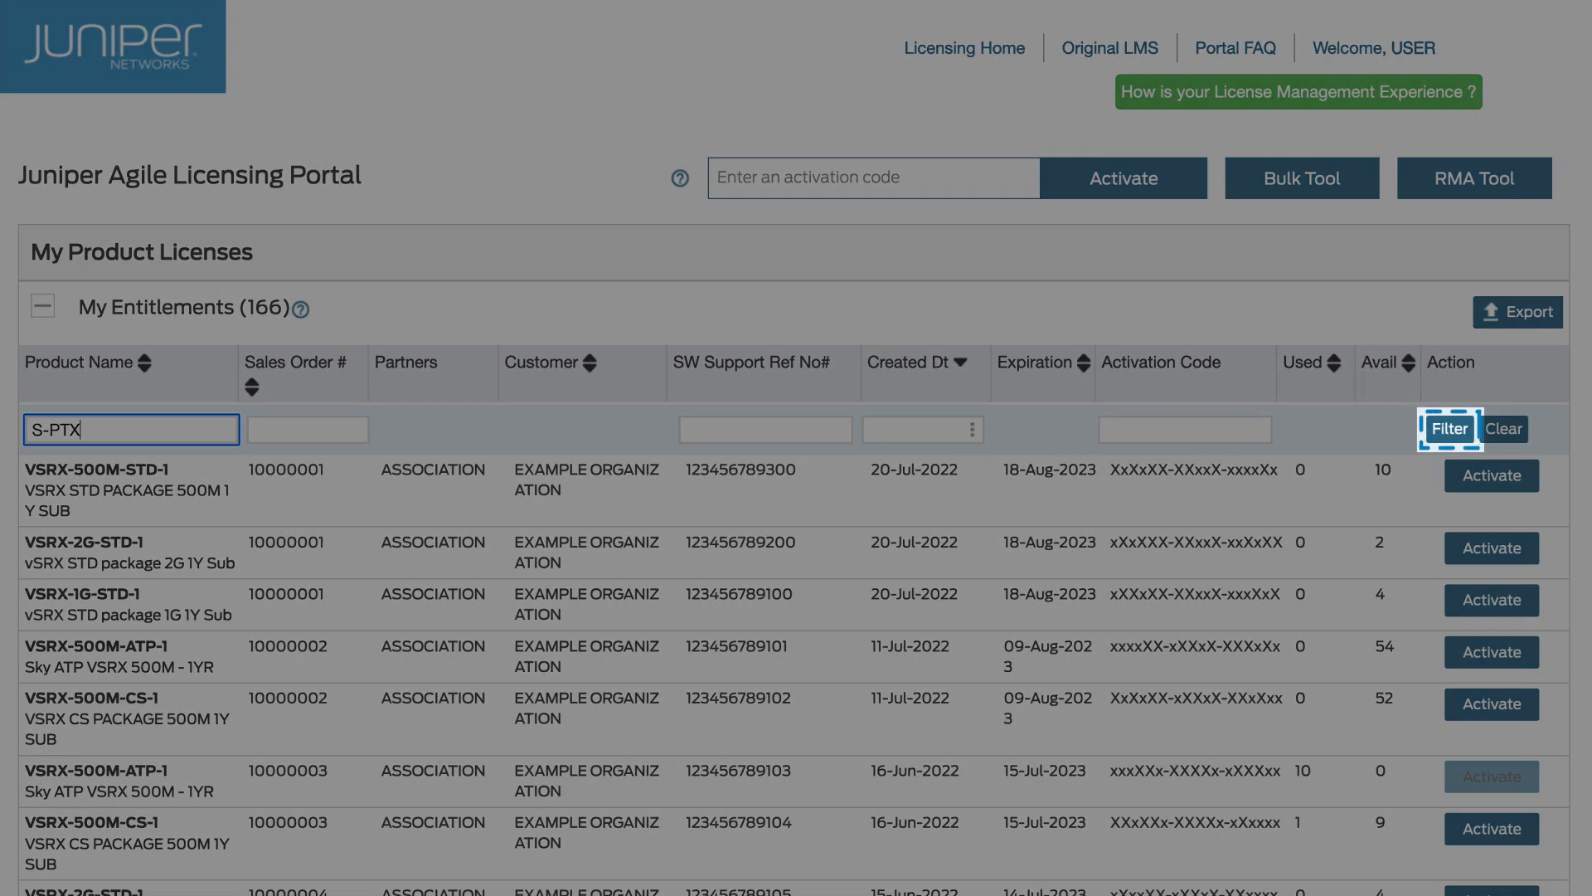
{"action": "left_click", "coordinate": [1450, 428]}
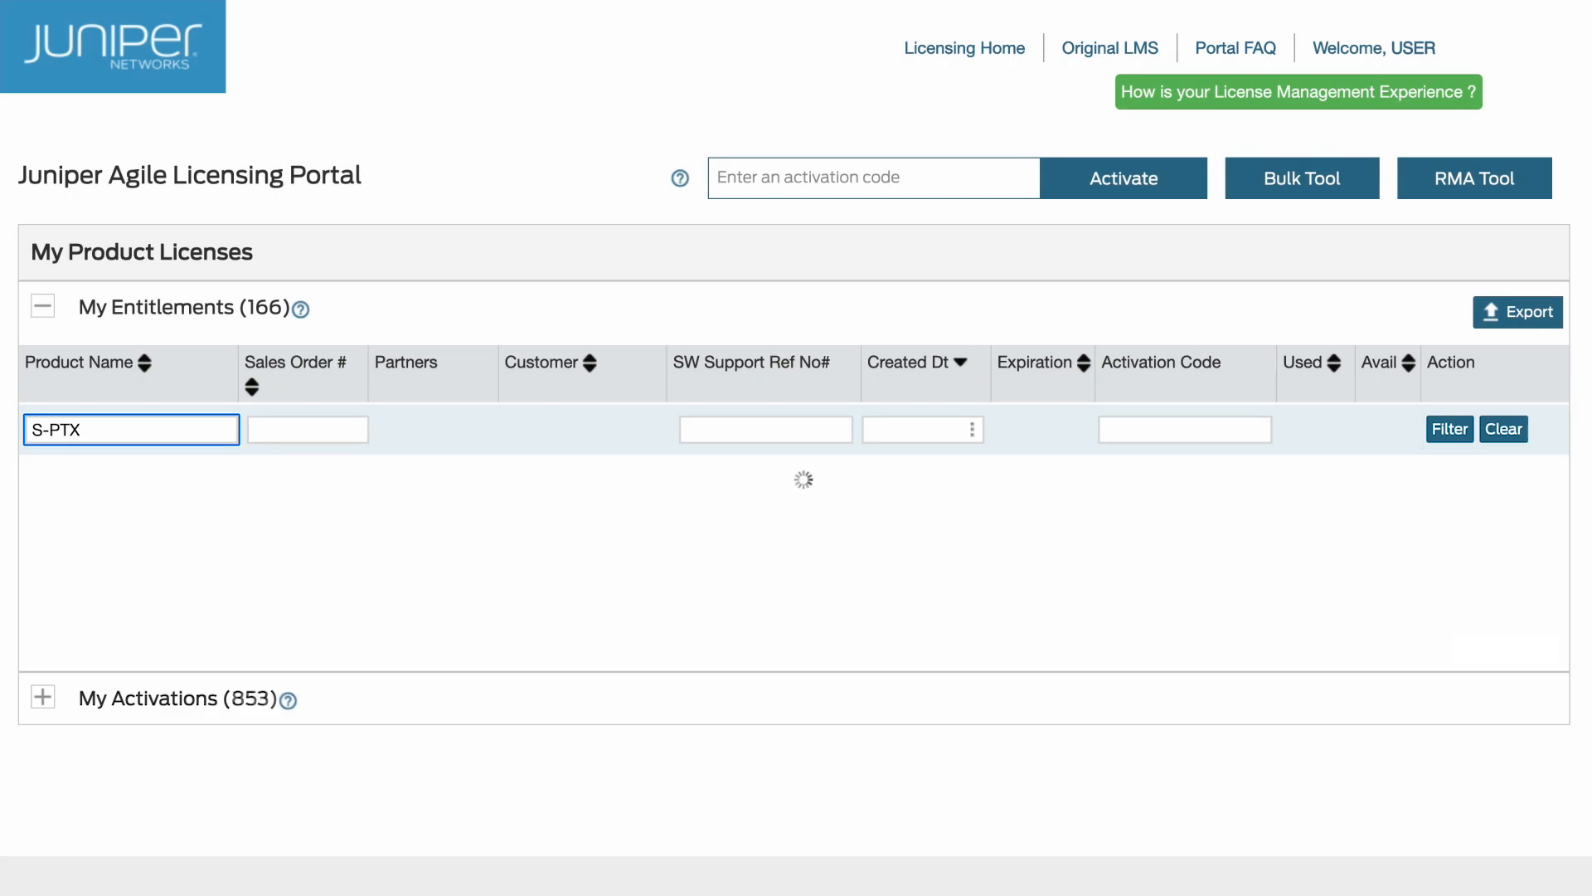
- Sort the six S-PTX entitlements by Product Name, then clear the filter to show all 166
{"action": "left_click", "coordinate": [1448, 428]}
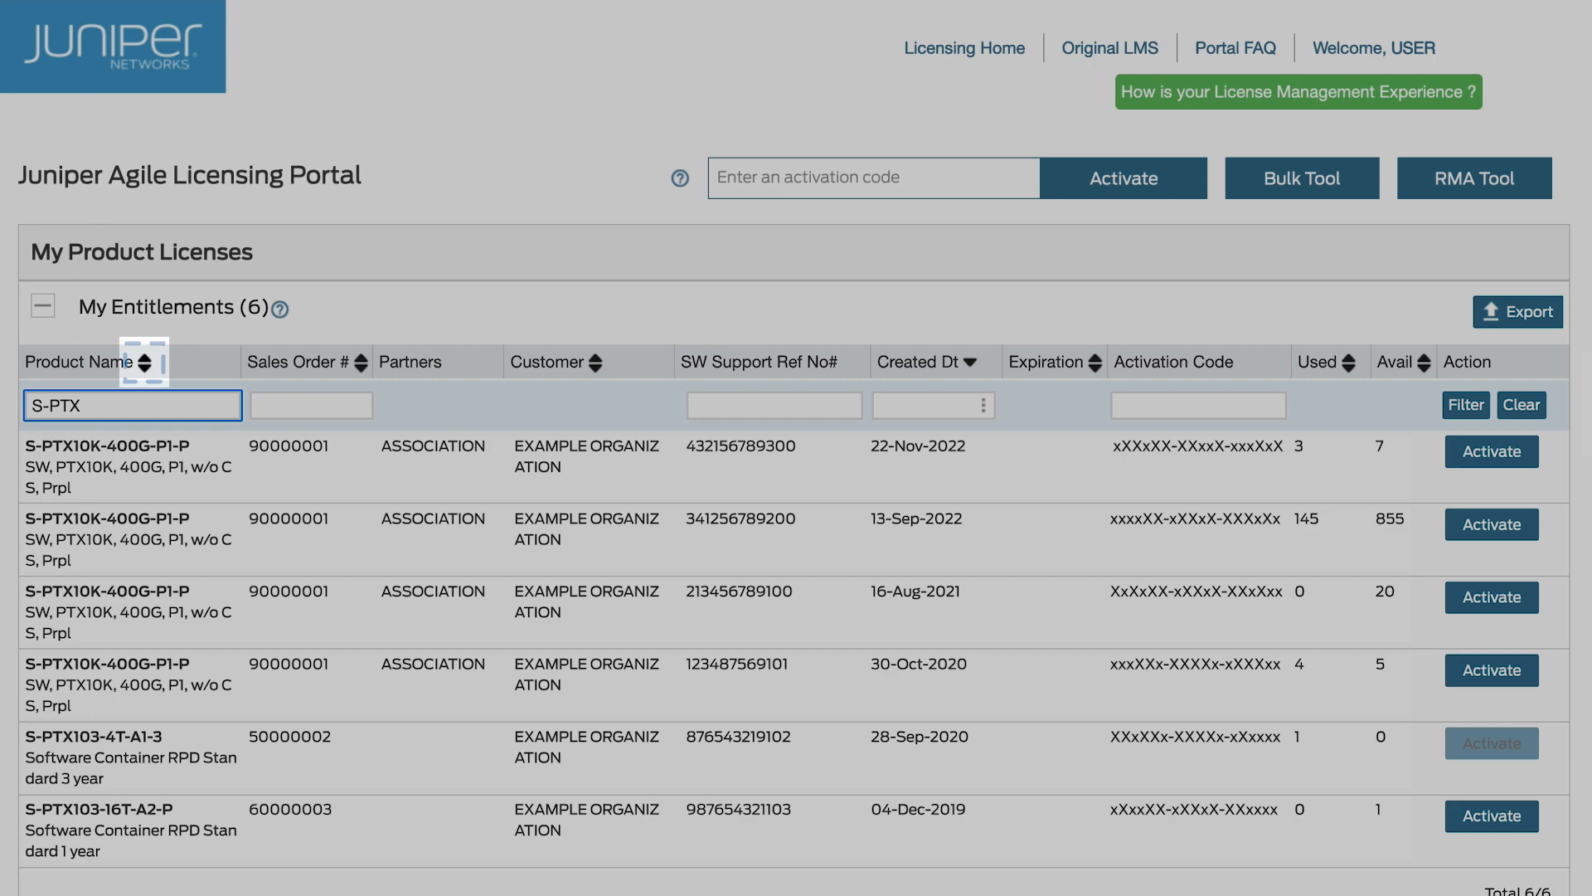
{"action": "left_click", "coordinate": [143, 362]}
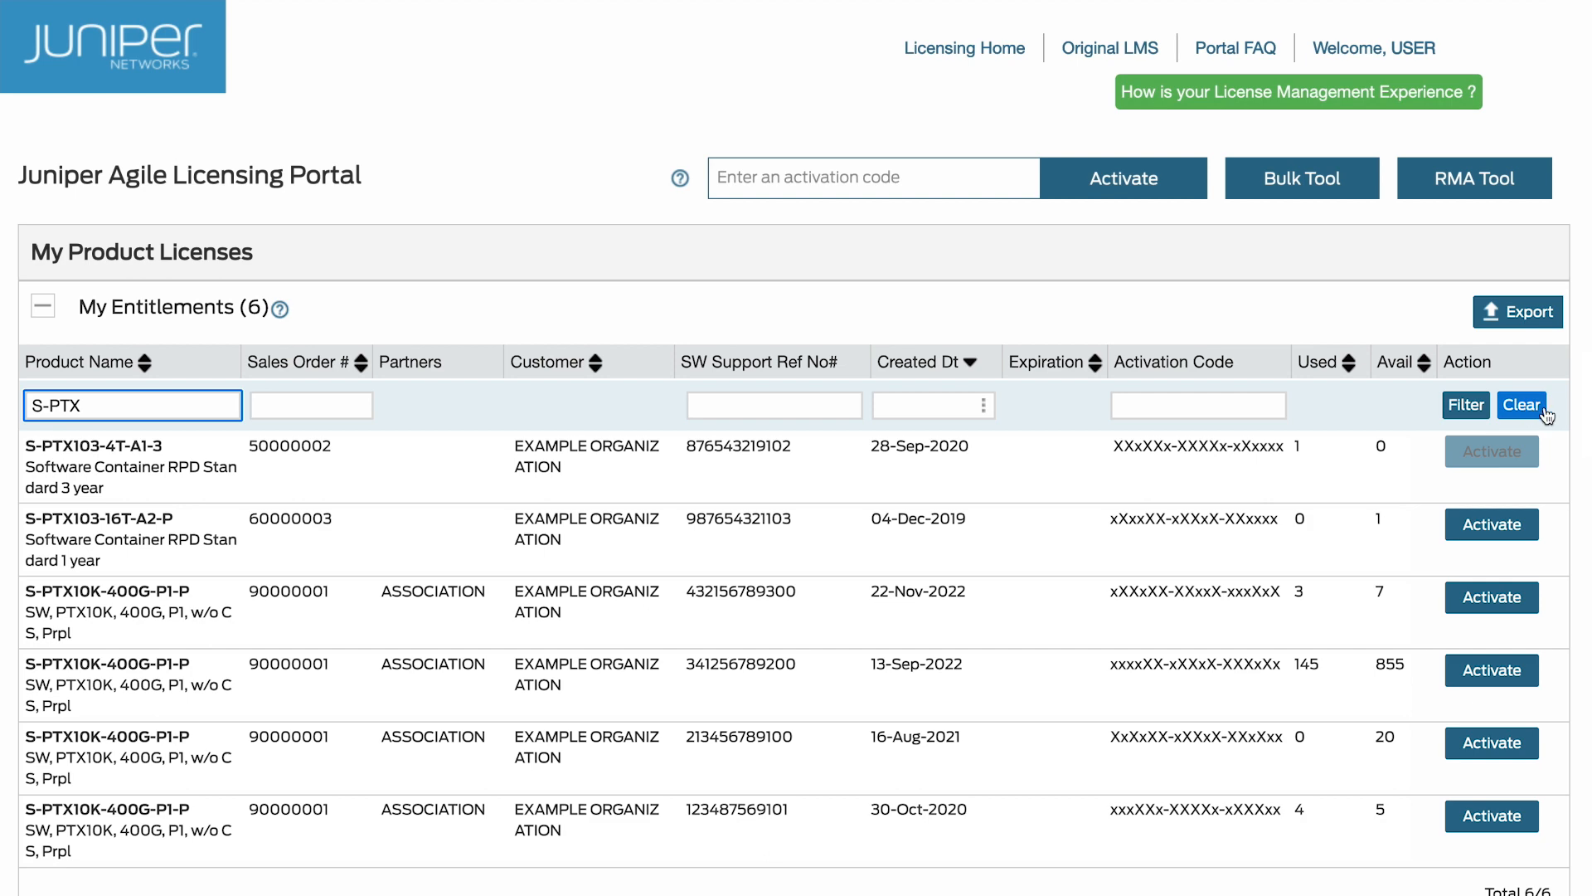
{"action": "left_click", "coordinate": [1521, 405]}
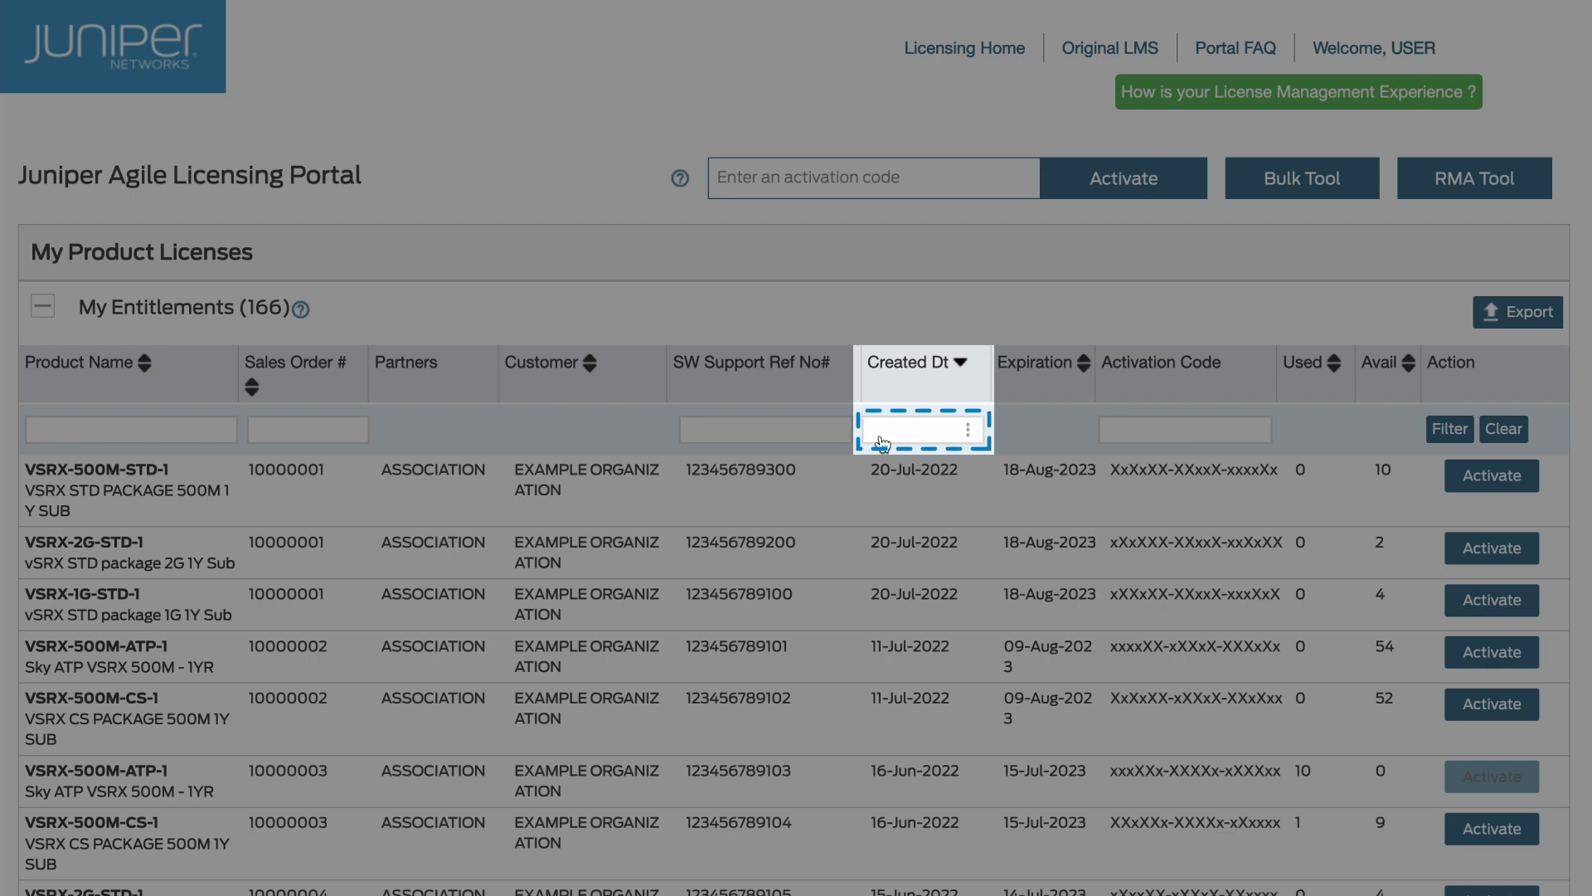
- Filter entitlements by Created Dt between 06/29/2022 and 11/29/2022
{"action": "left_click", "coordinate": [919, 428]}
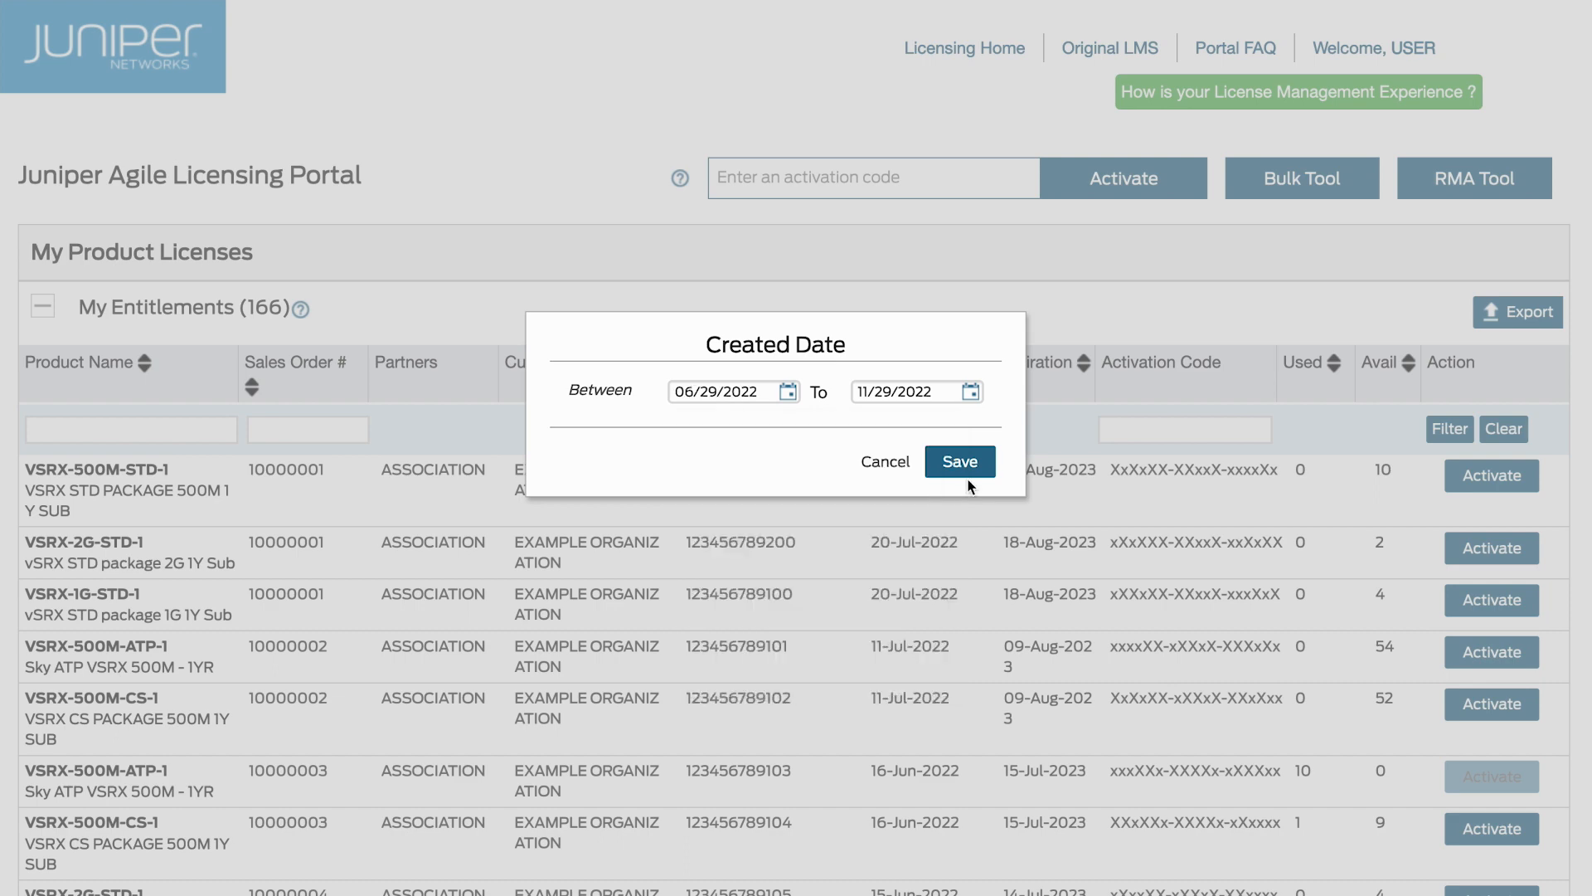
{"action": "left_click", "coordinate": [958, 461]}
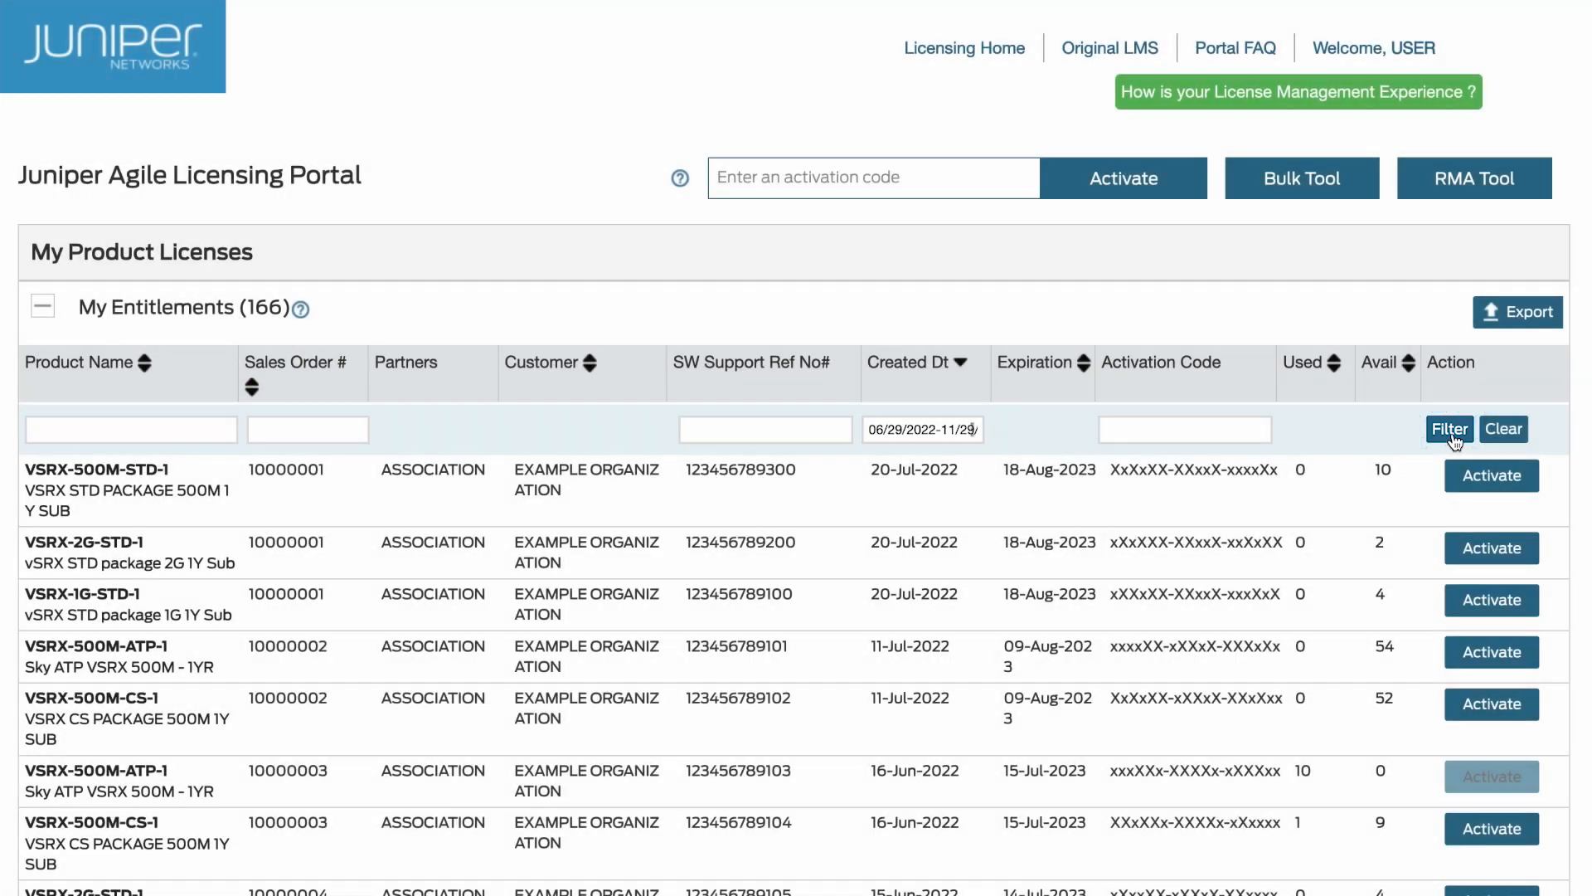
{"action": "left_click", "coordinate": [1449, 428]}
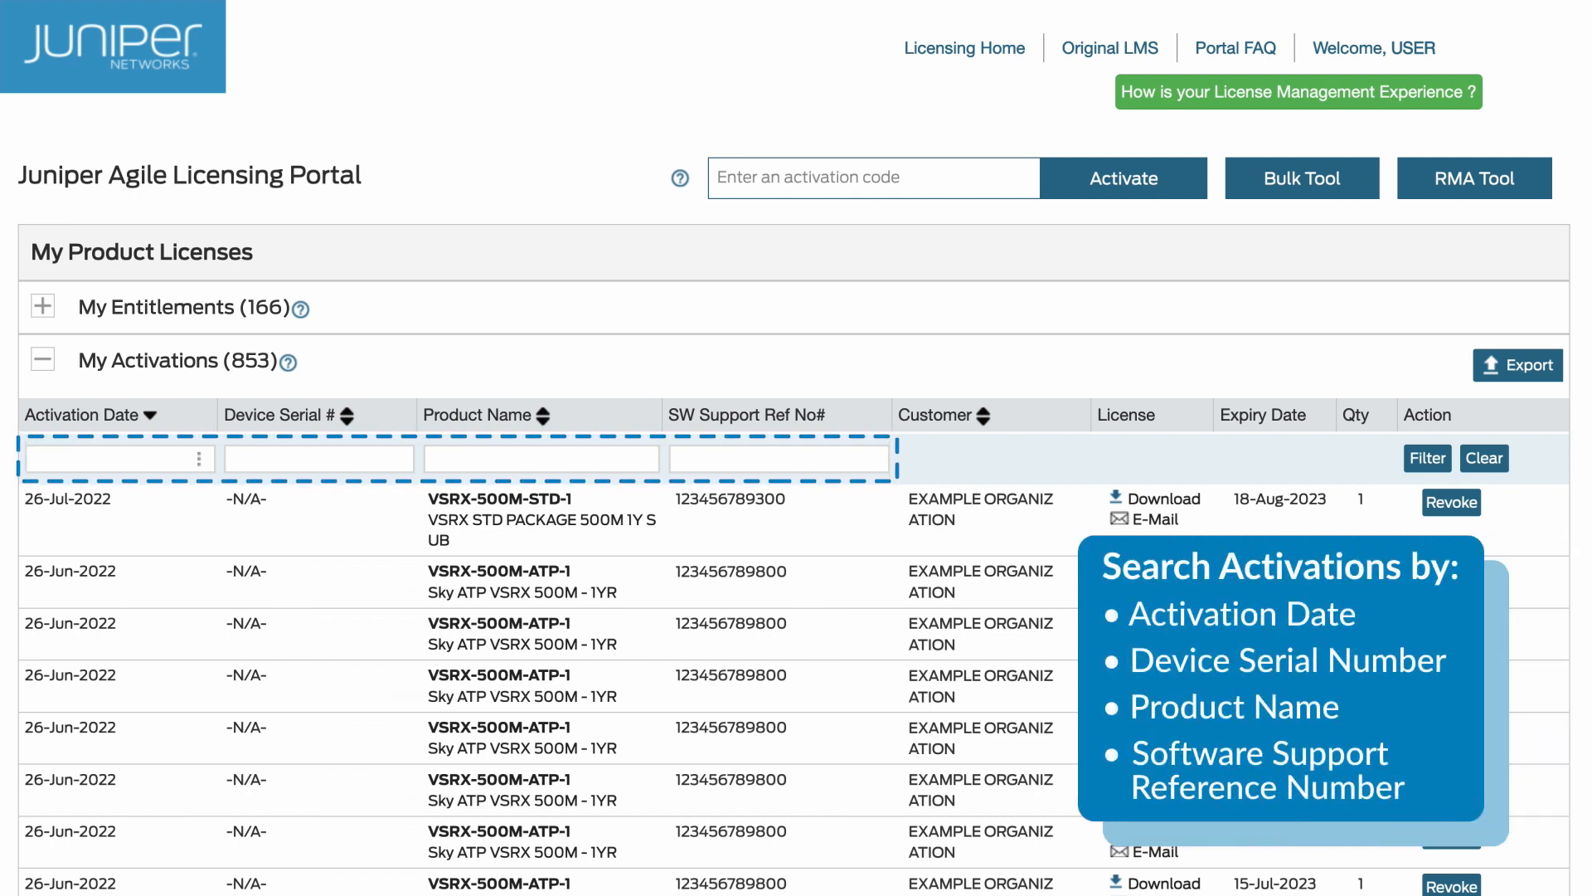
{"action": "left_click", "coordinate": [317, 458]}
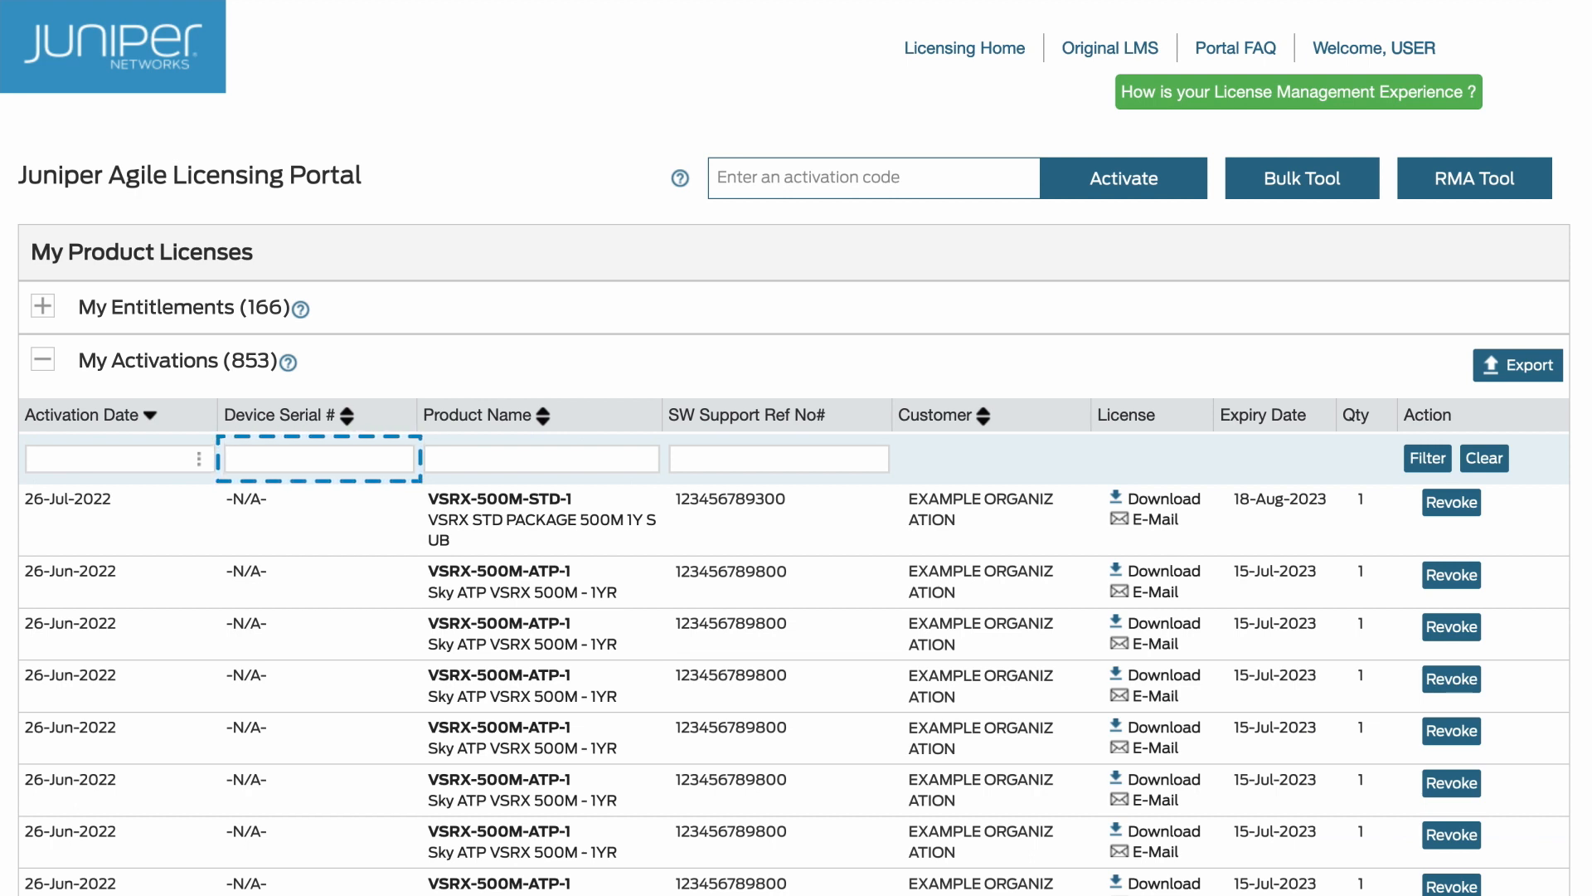
{"action": "left_click", "coordinate": [318, 458]}
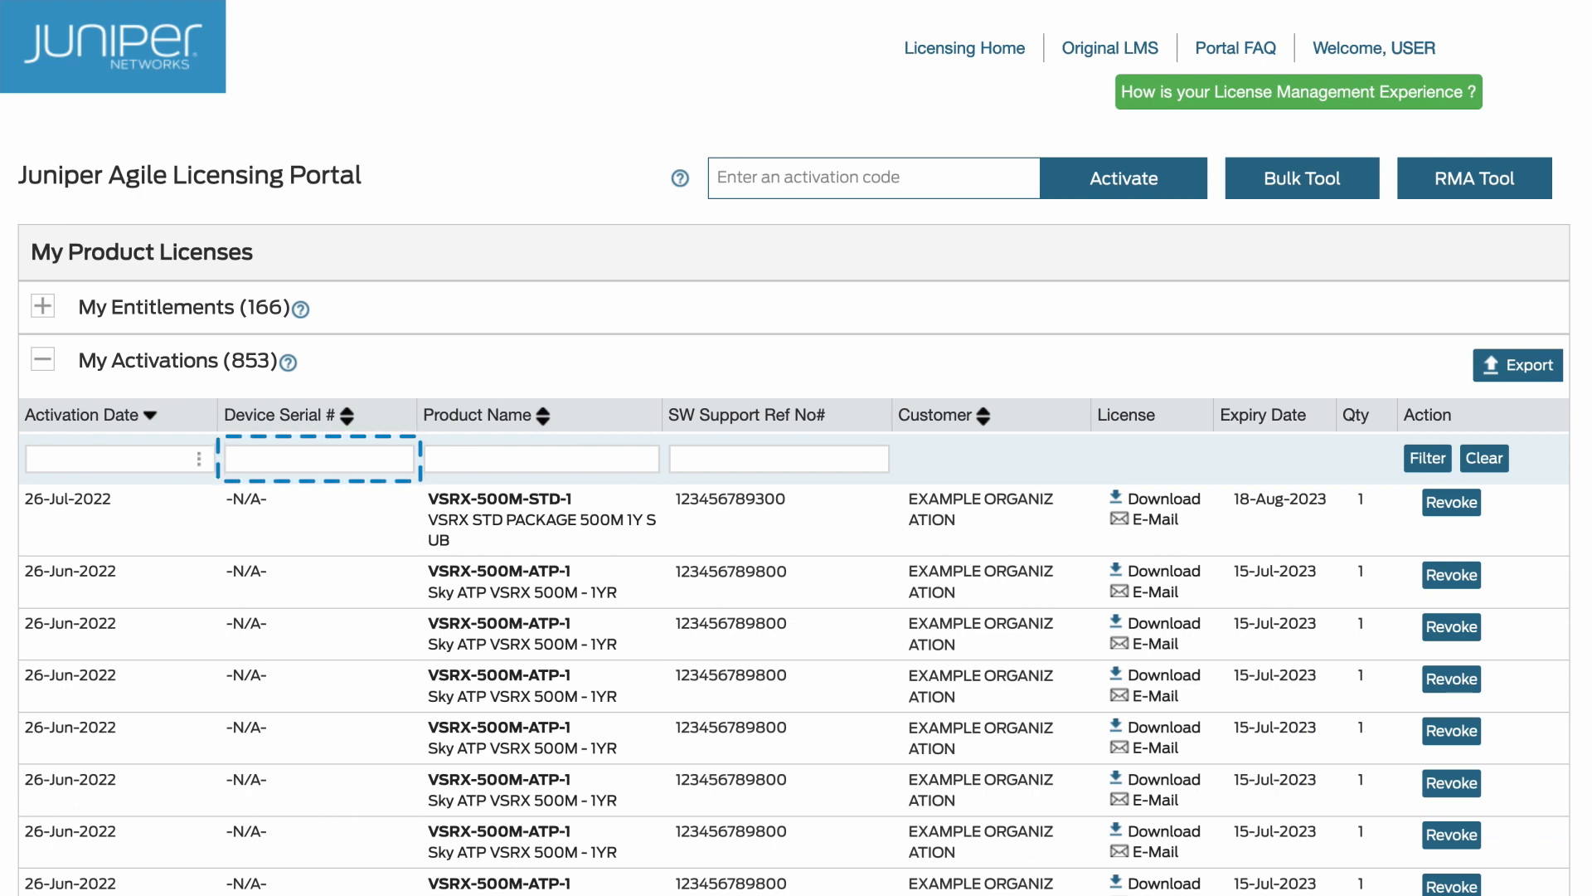
{"action": "left_click", "coordinate": [779, 458]}
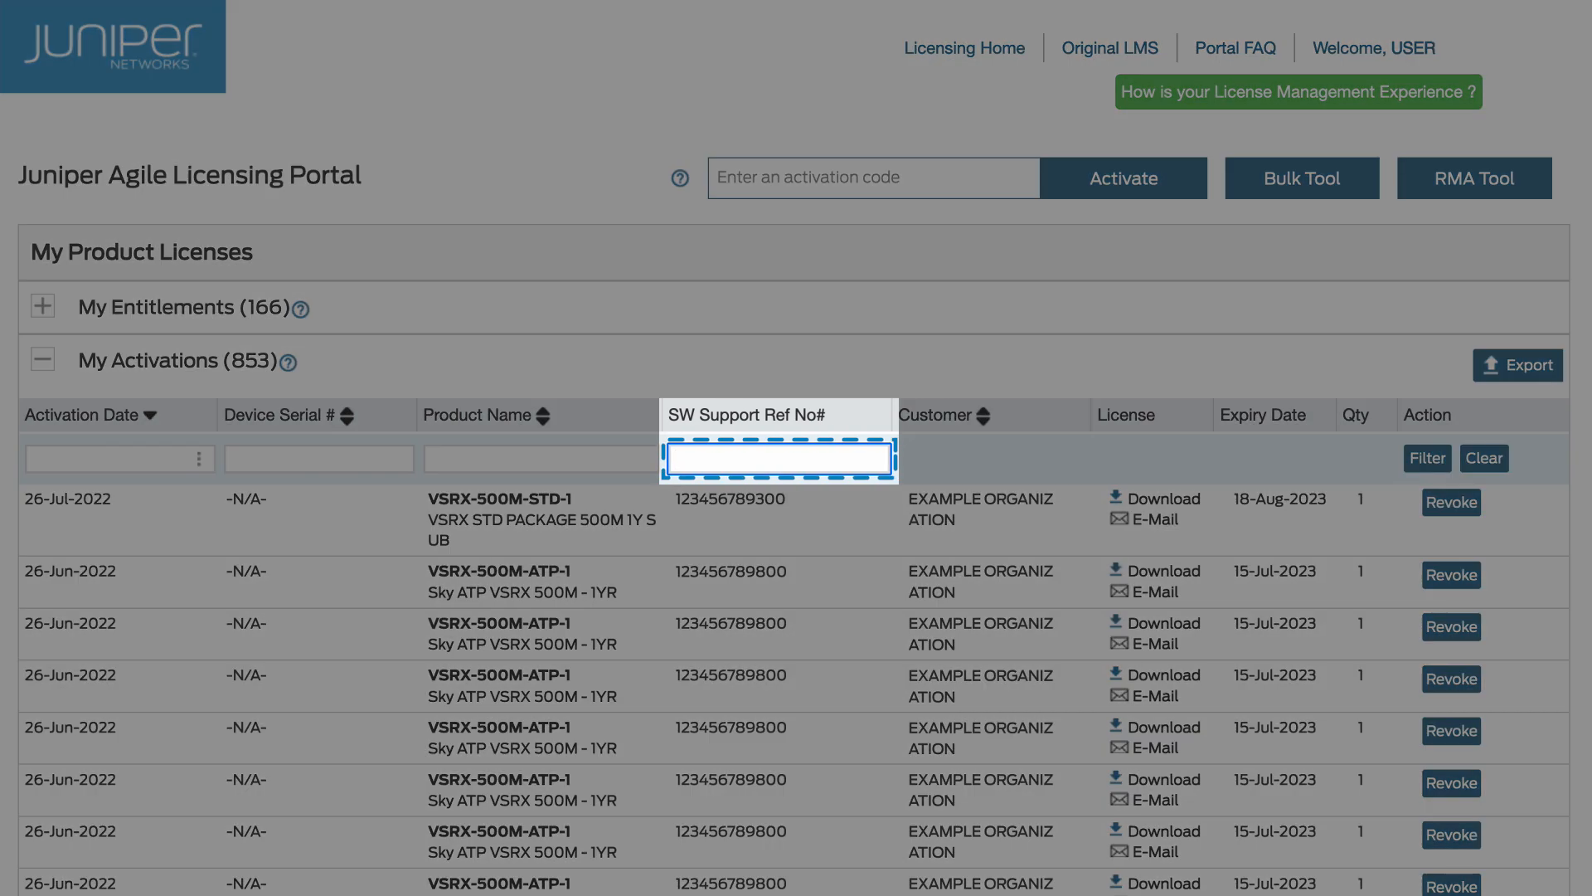
{"action": "left_click", "coordinate": [778, 458]}
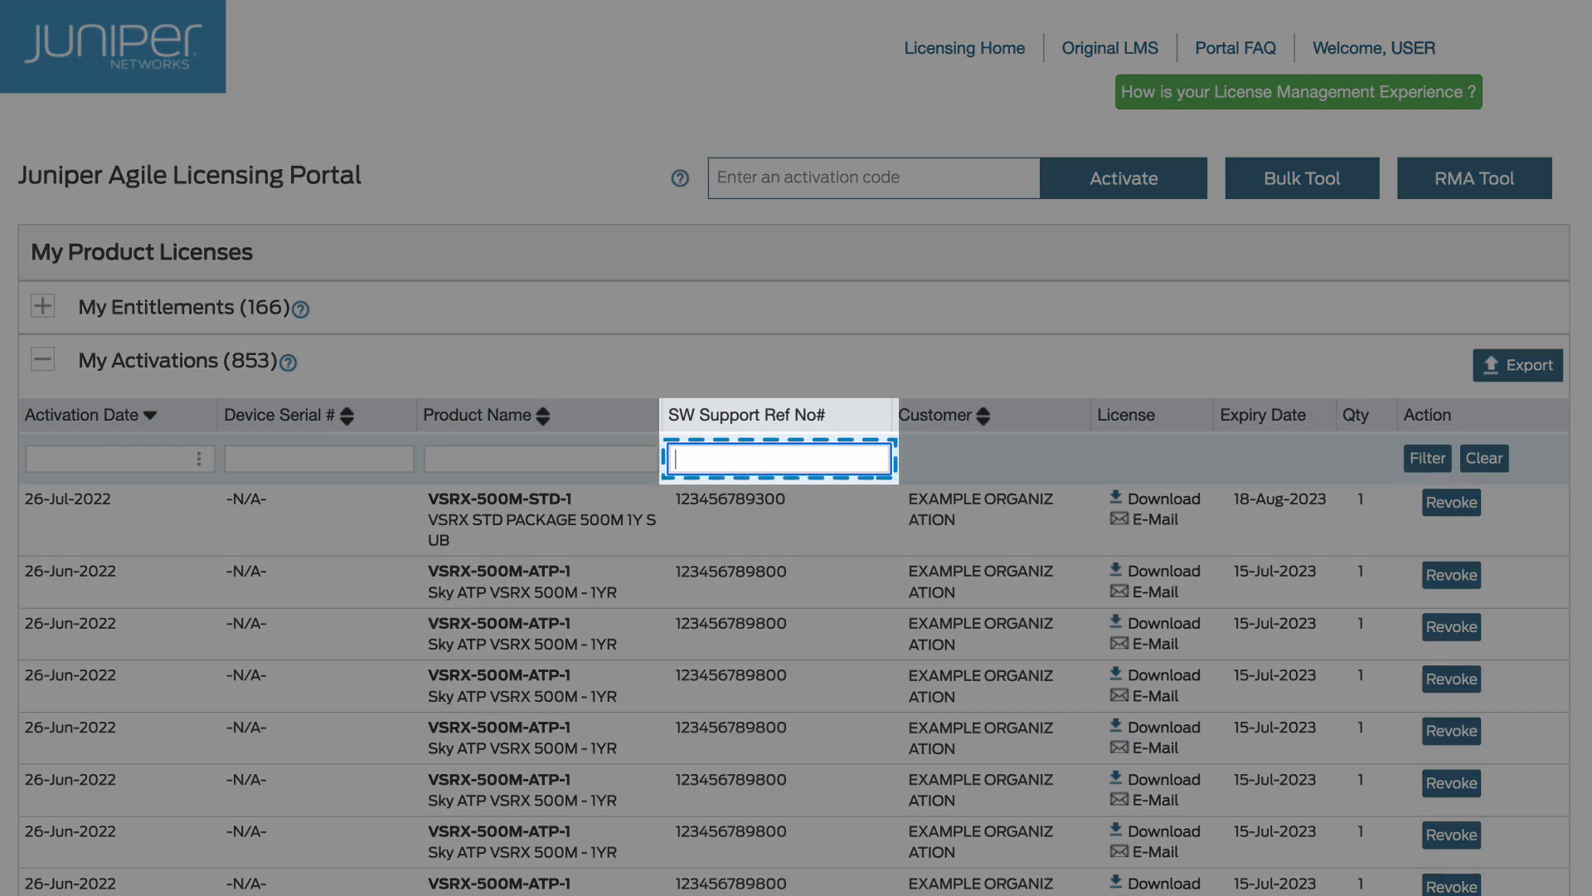
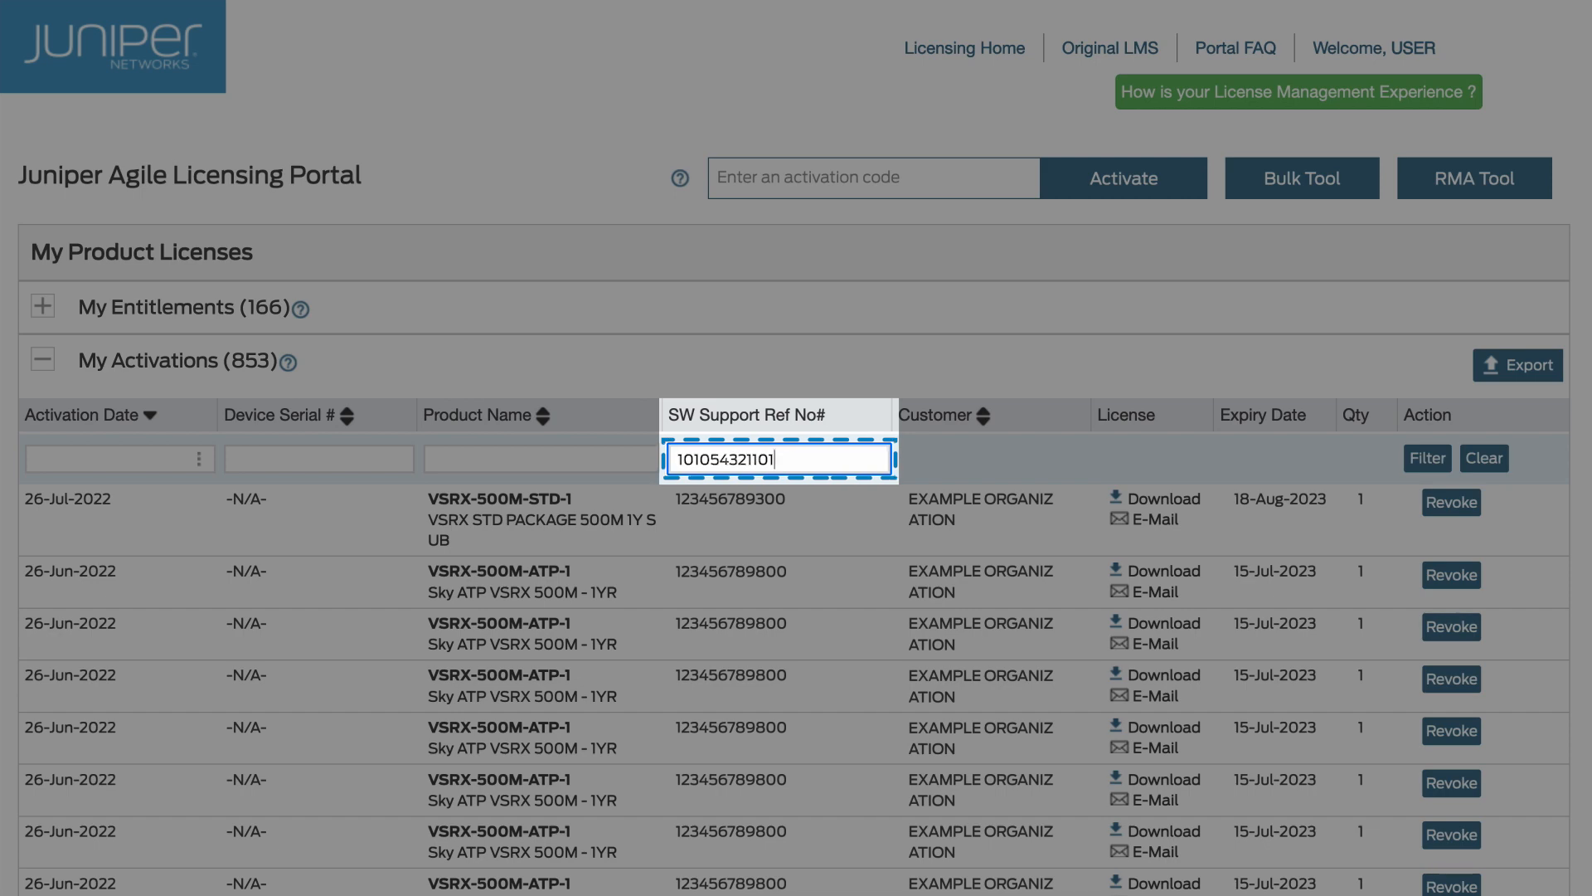
{"action": "left_click", "coordinate": [1427, 458]}
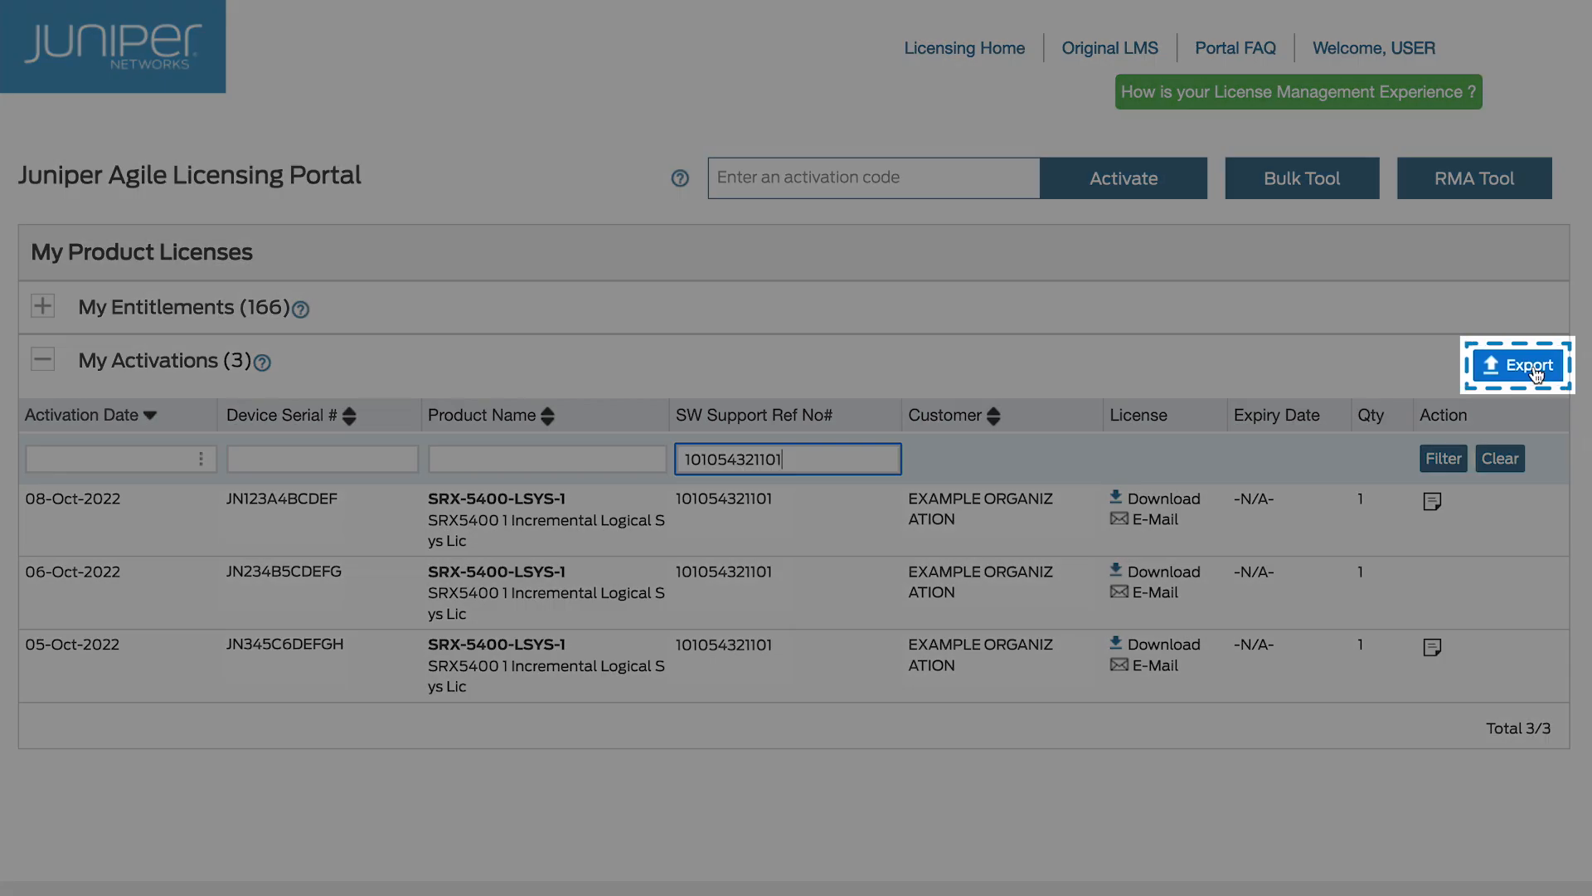
- Export the three filtered activations to Excel as myactivations.xlsx
{"action": "left_click", "coordinate": [1517, 365]}
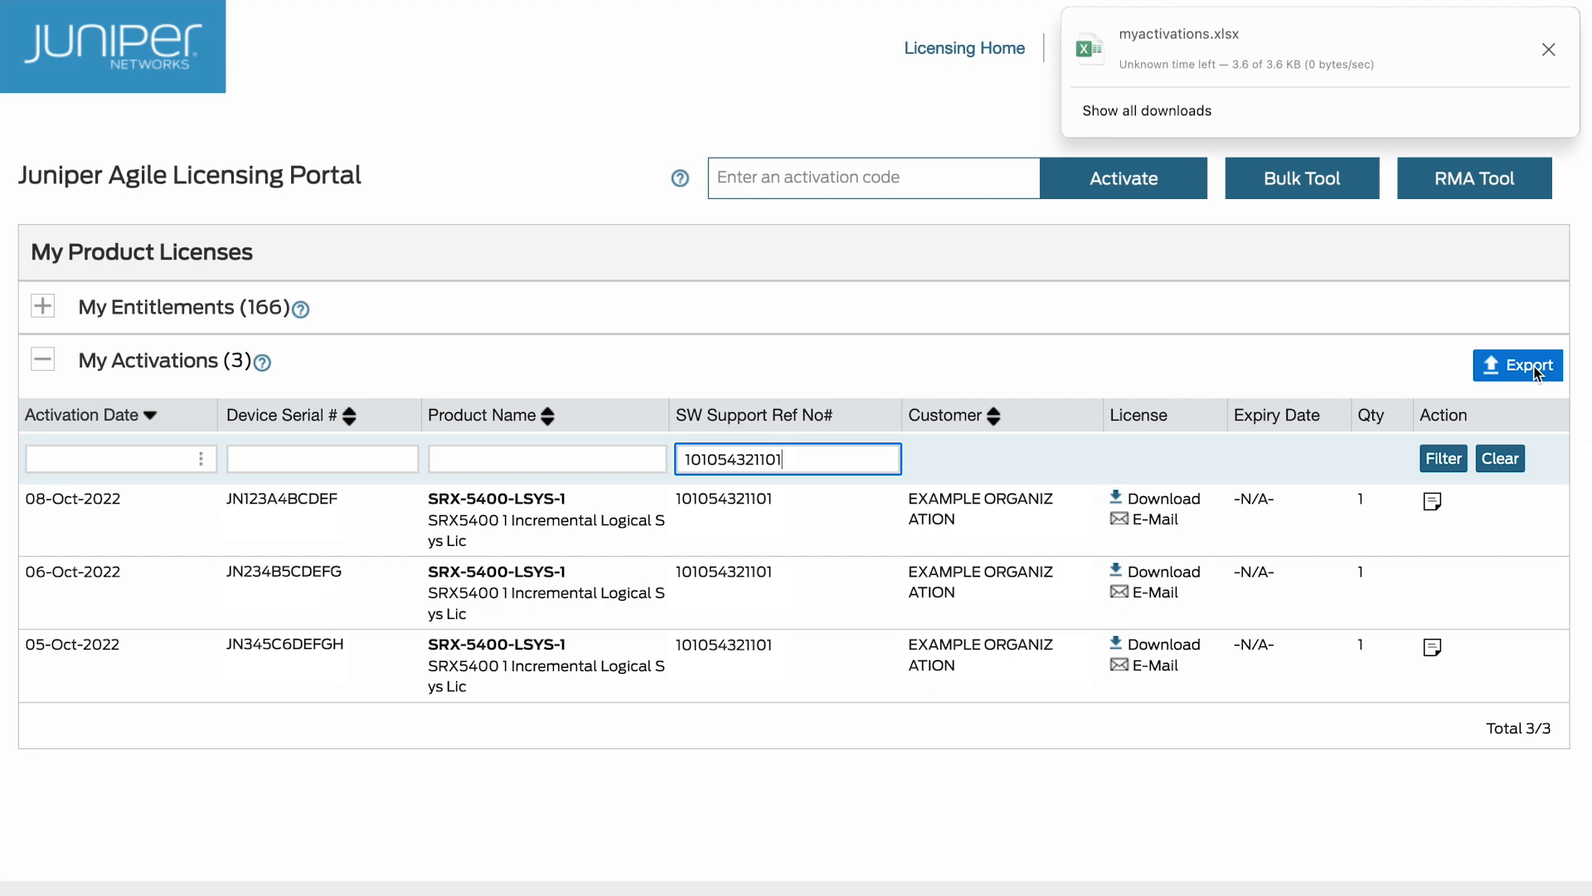